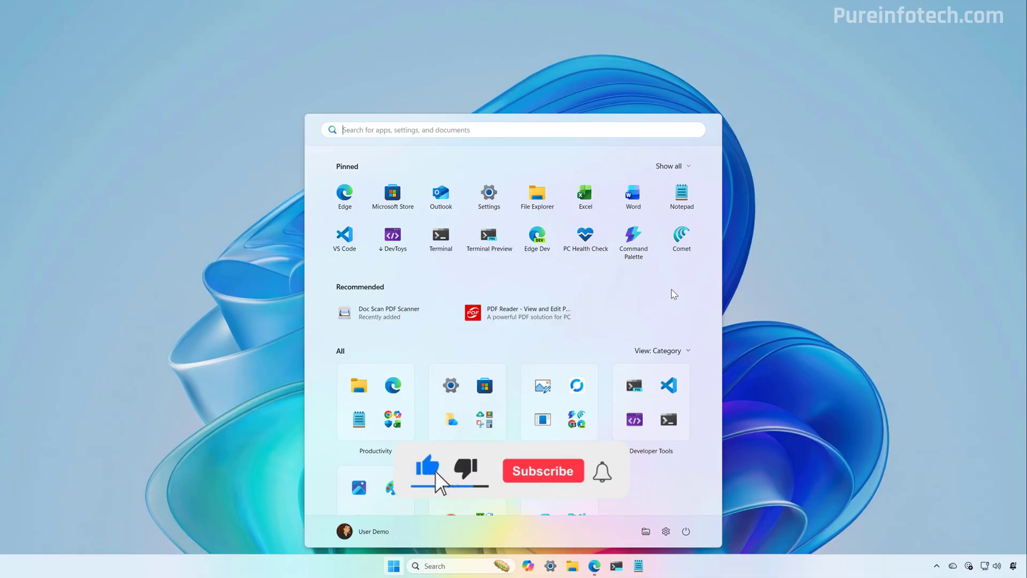
Expand the pinned apps, drag Terminal onto another app to form a folder, then collapse
left_click(543, 471)
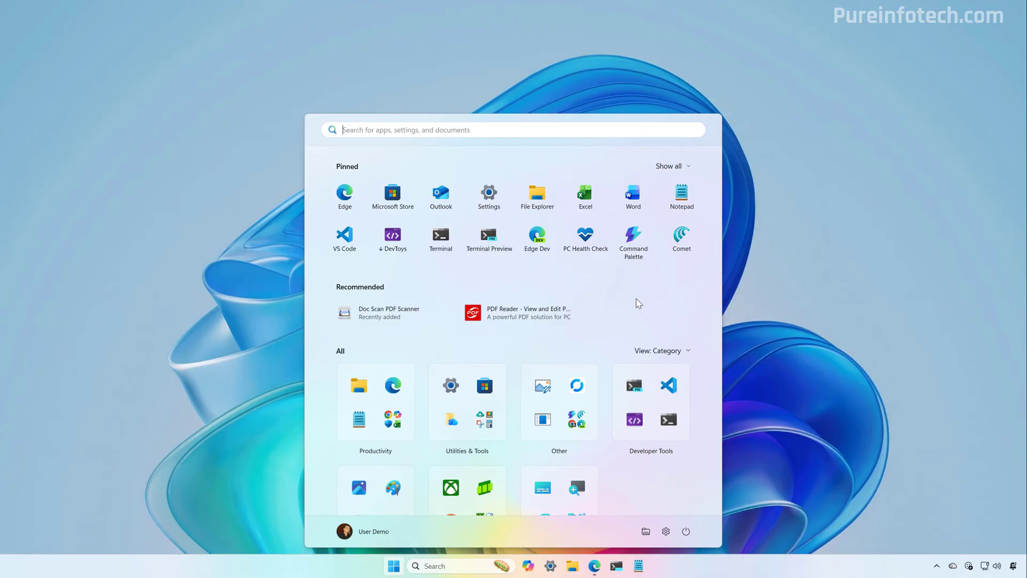
mouse_move(400, 154)
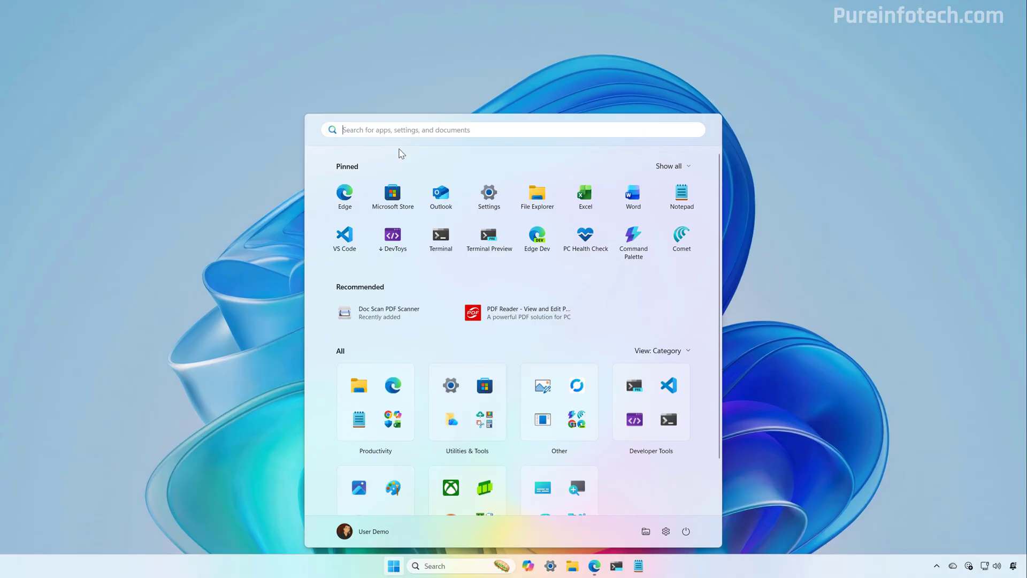
mouse_move(402, 281)
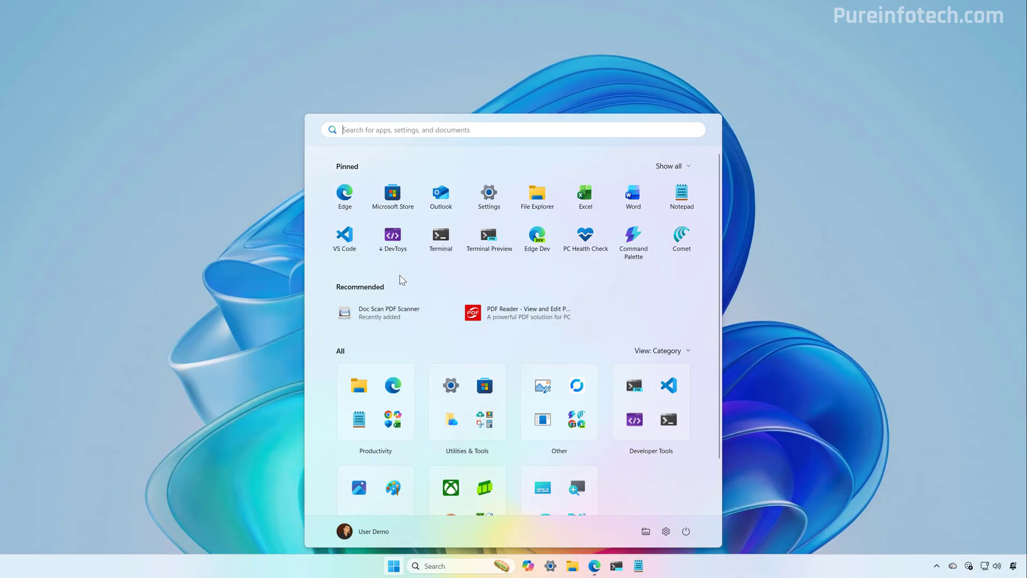
mouse_move(477, 163)
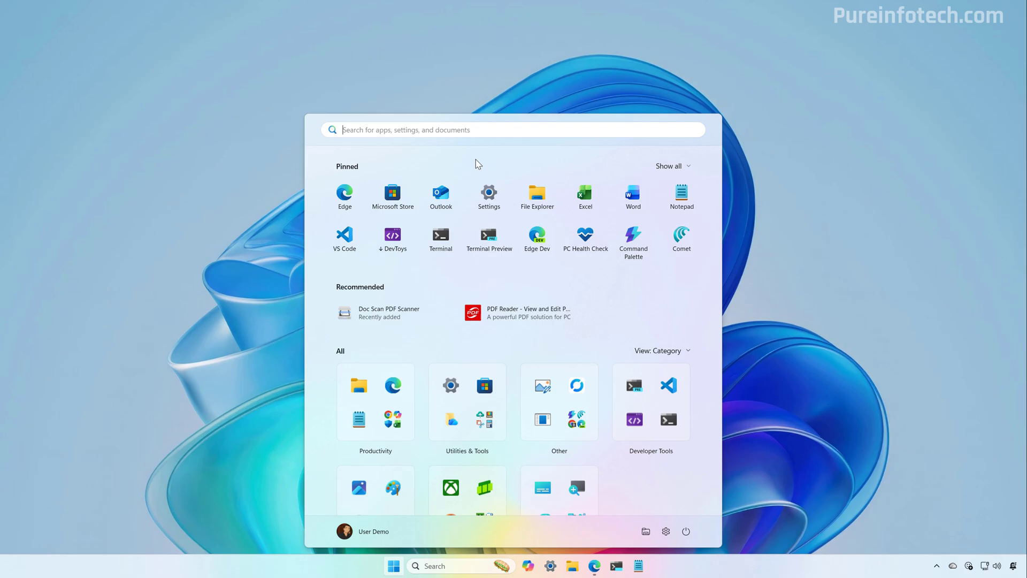
mouse_move(465, 162)
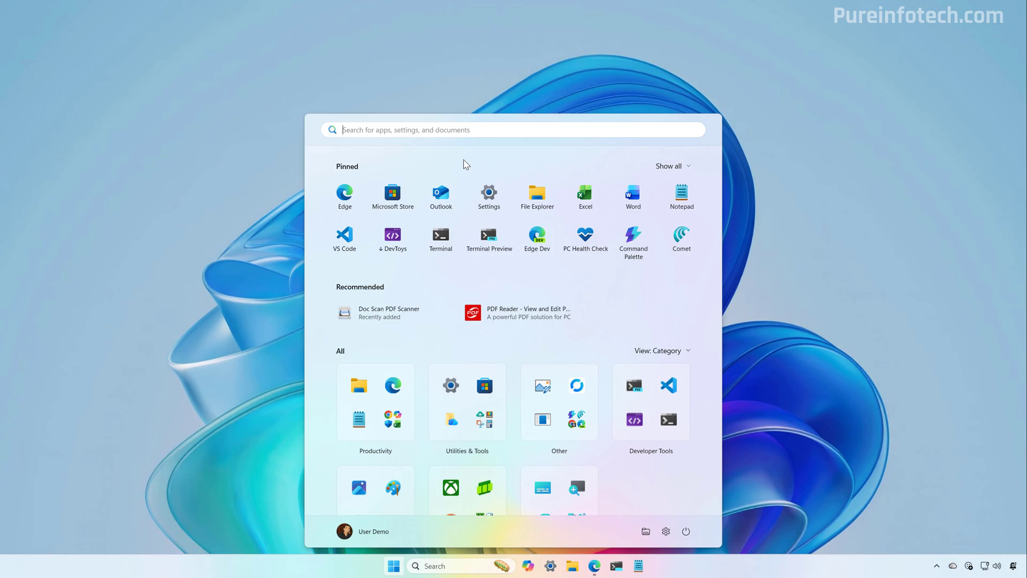
left_click(670, 166)
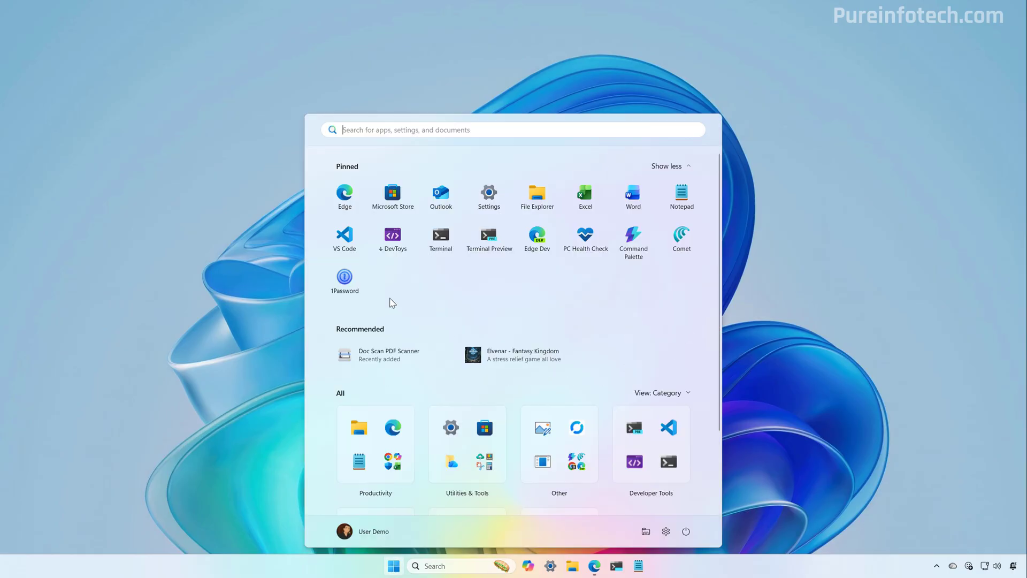
mouse_move(385, 300)
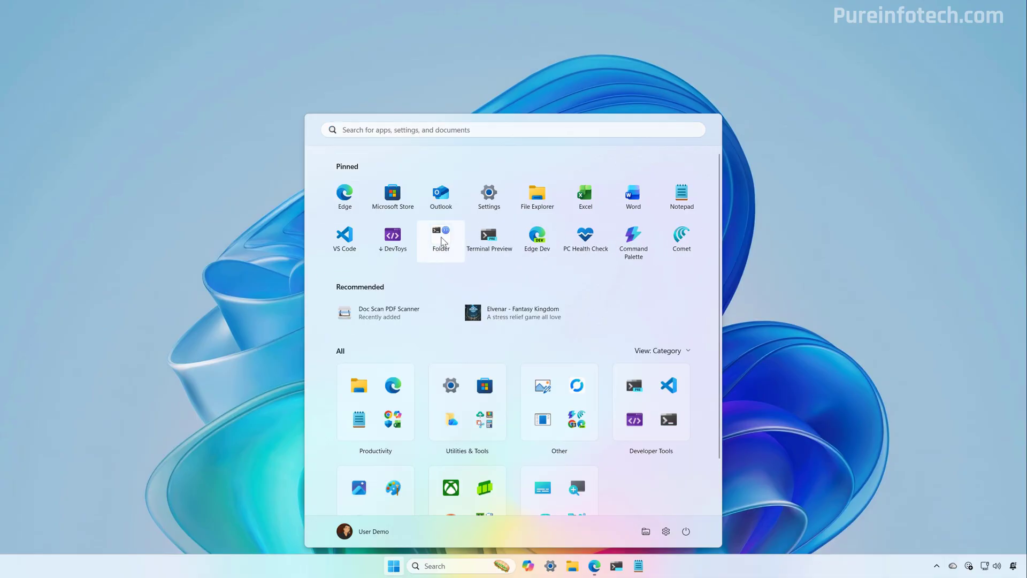
left_click(441, 236)
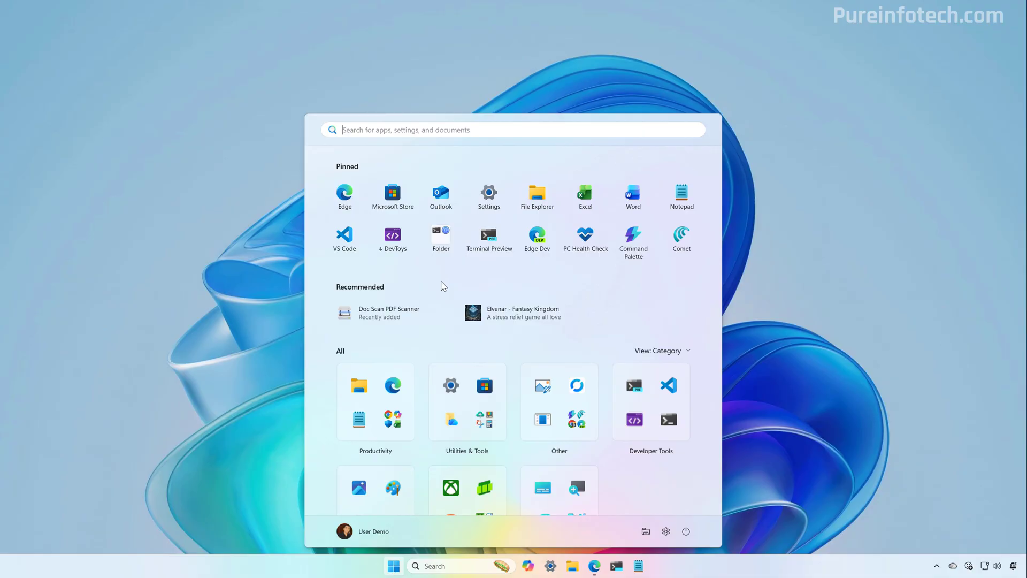
Switch the All apps section to Grid, then List, then back to Category grouping
scroll("down", 3)
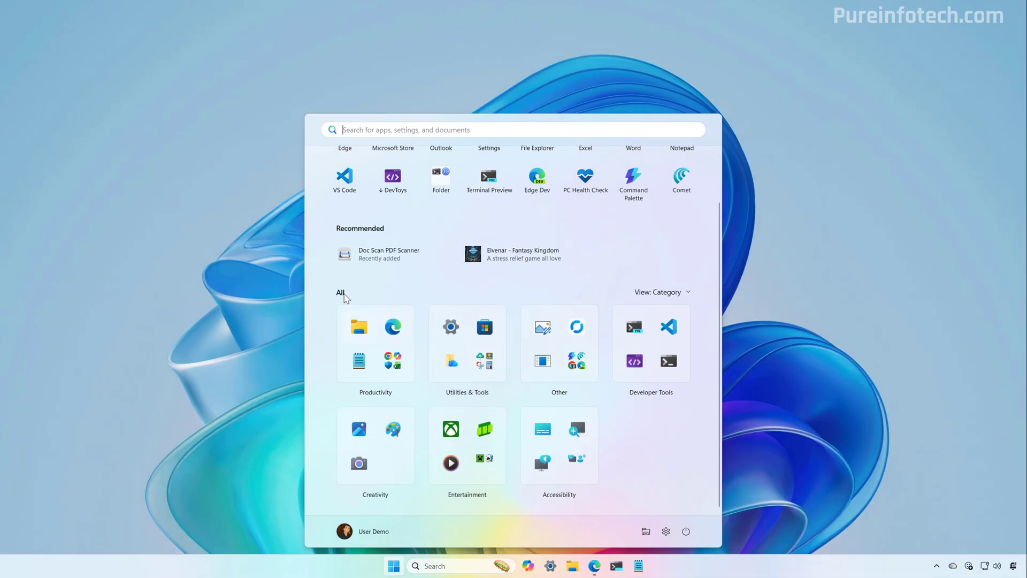
mouse_move(374, 295)
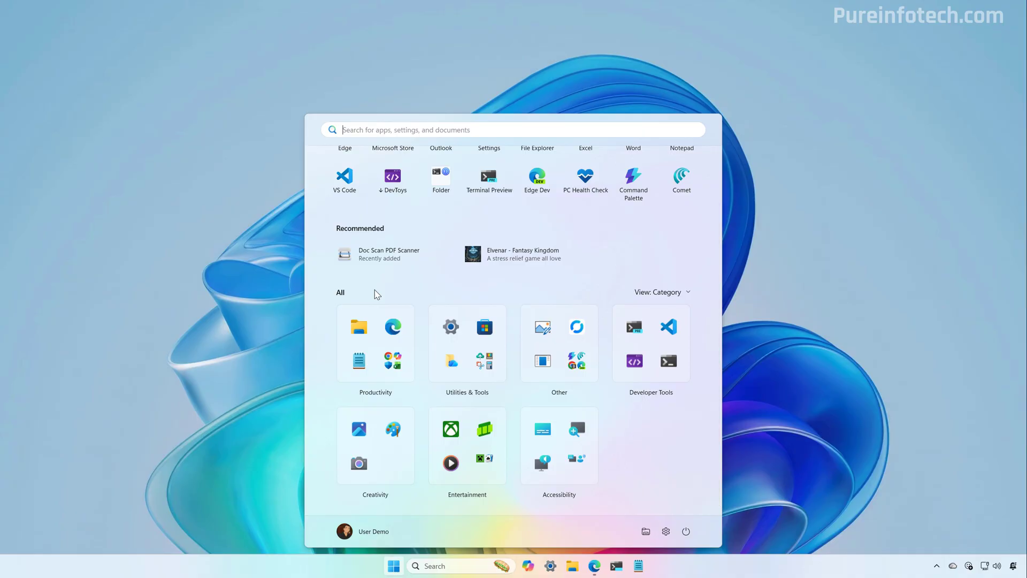
mouse_move(667, 297)
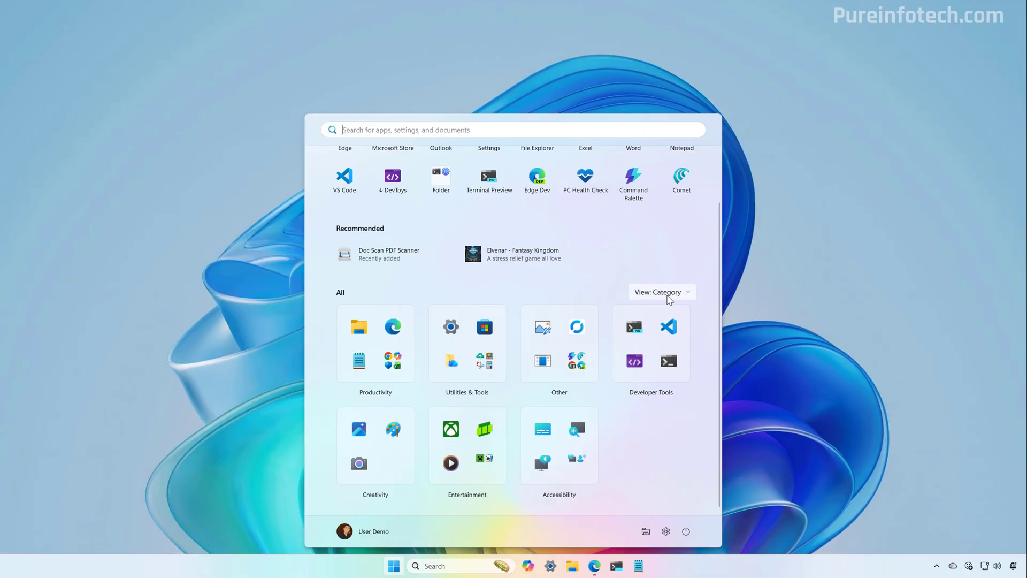
left_click(662, 291)
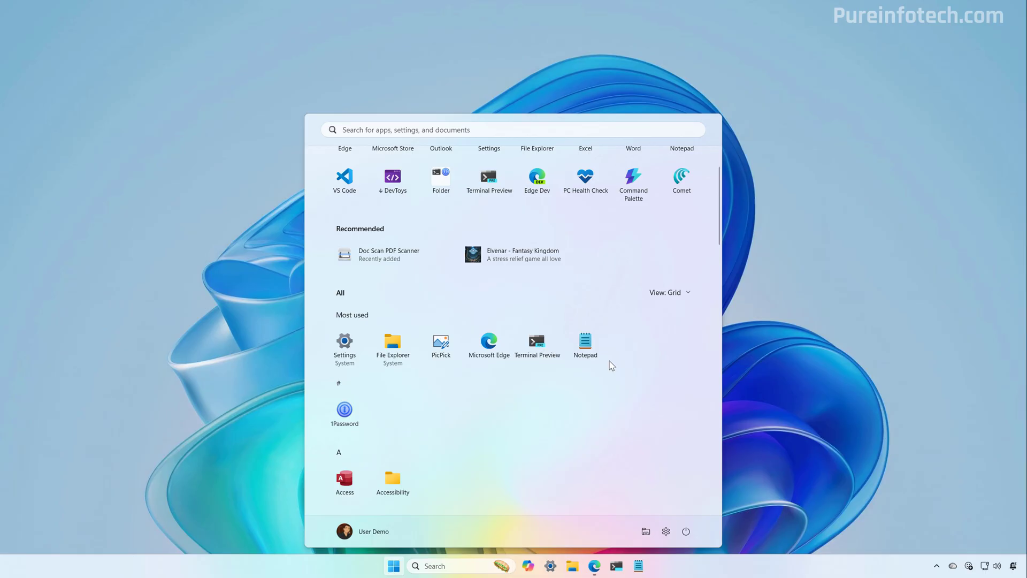
left_click(670, 292)
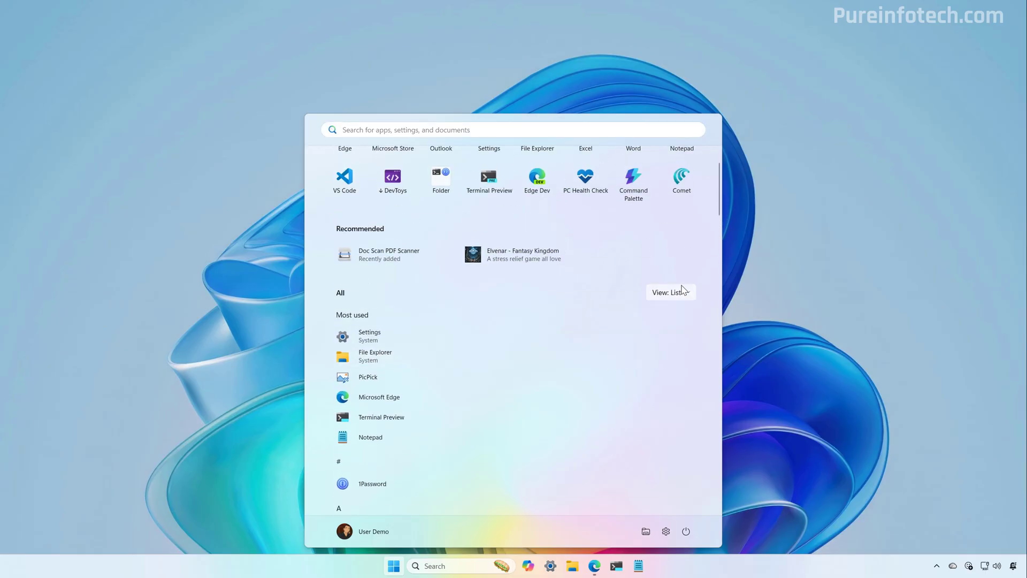
left_click(671, 291)
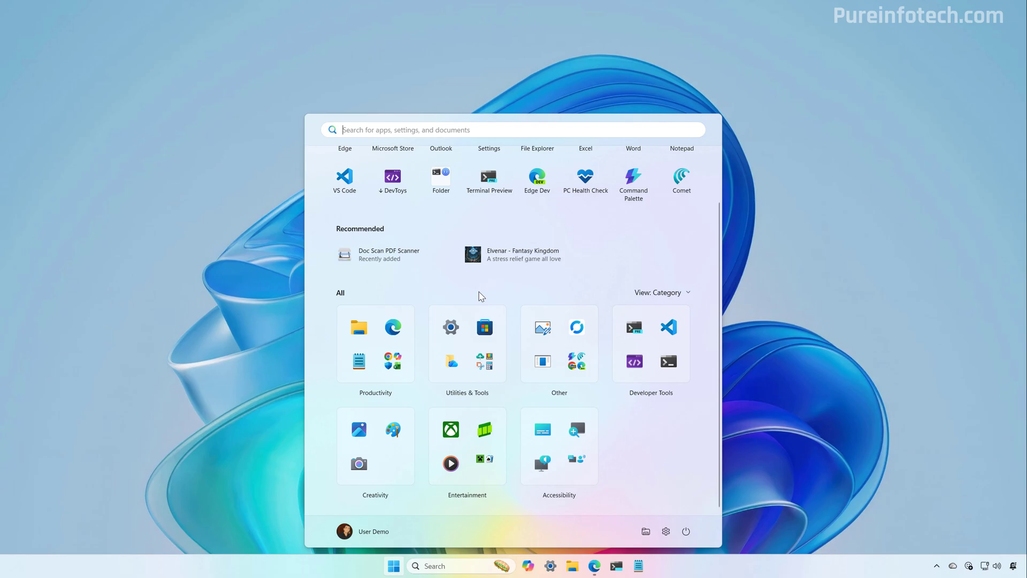
mouse_move(560, 396)
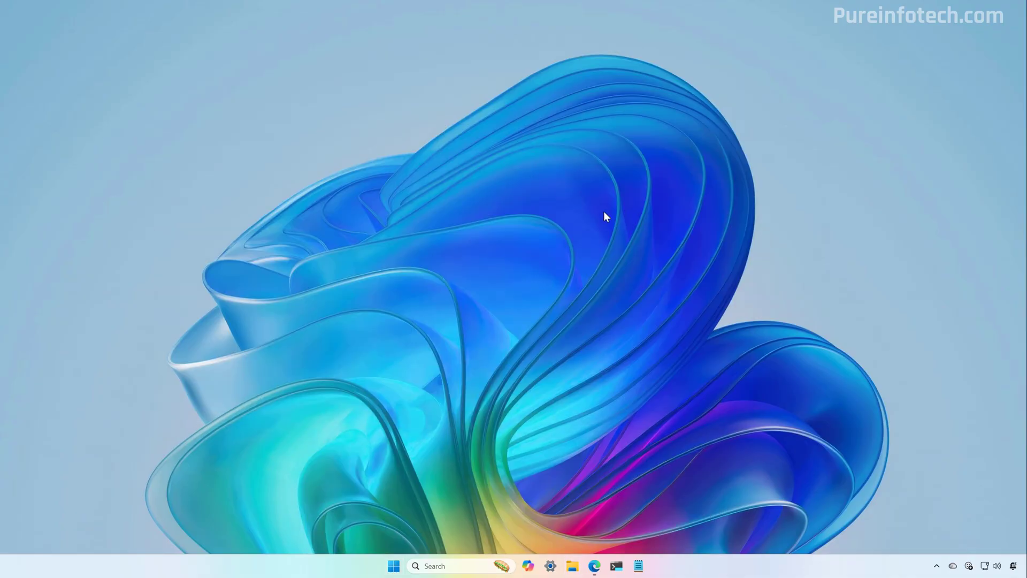
Reopen Start, browse the Productivity category, and launch Windows Settings
left_click(394, 564)
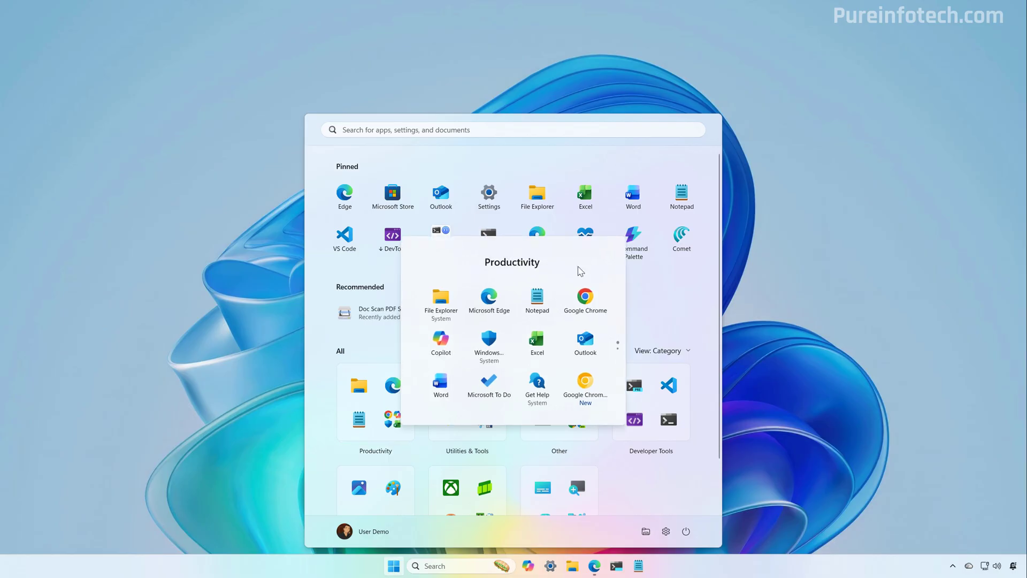
mouse_move(574, 276)
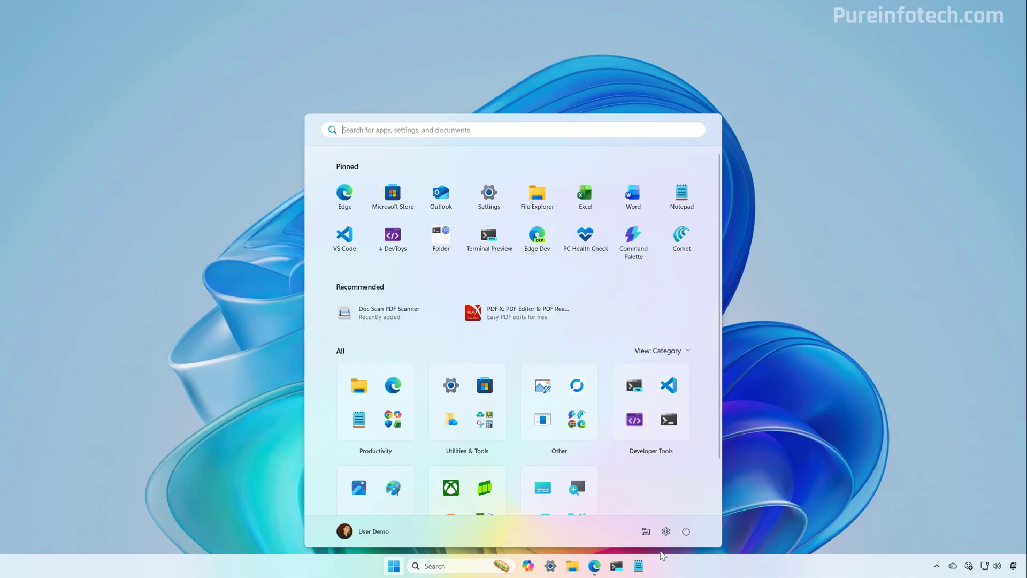
left_click(488, 192)
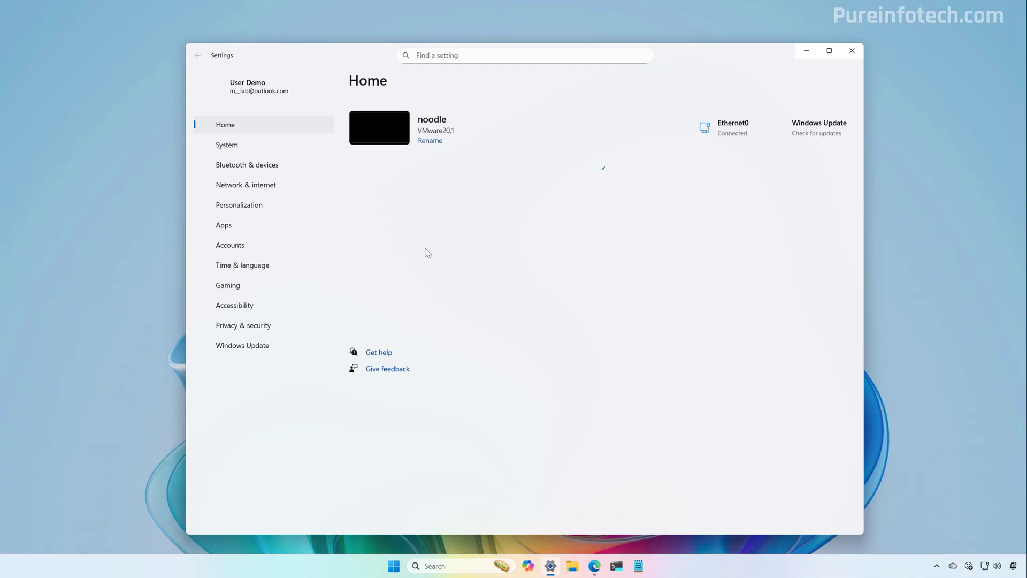
In Personalization > Start, switch off recently added apps, recommended files, tips and browsing-history websites
left_click(239, 204)
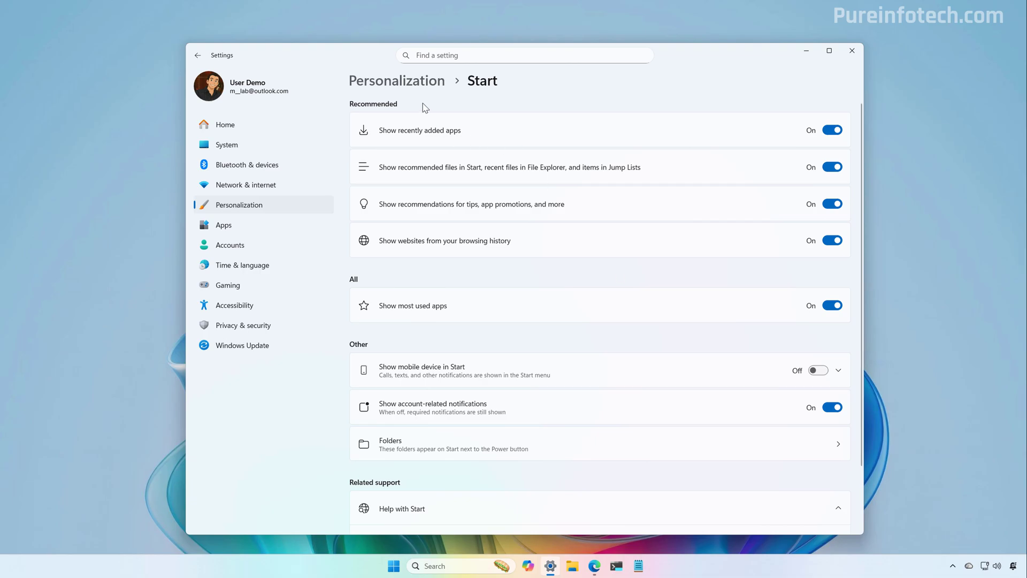
mouse_move(487, 273)
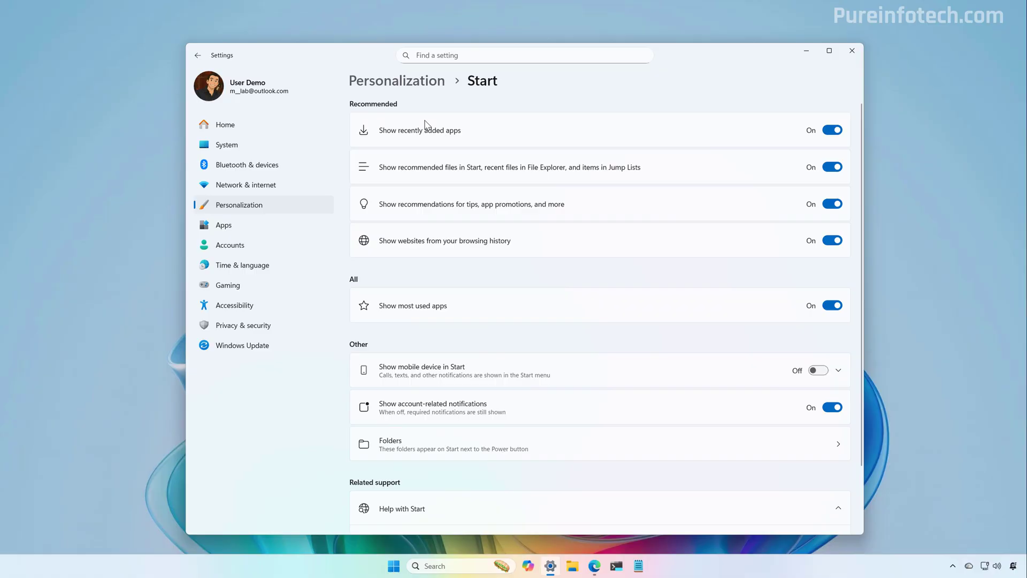
left_click(832, 129)
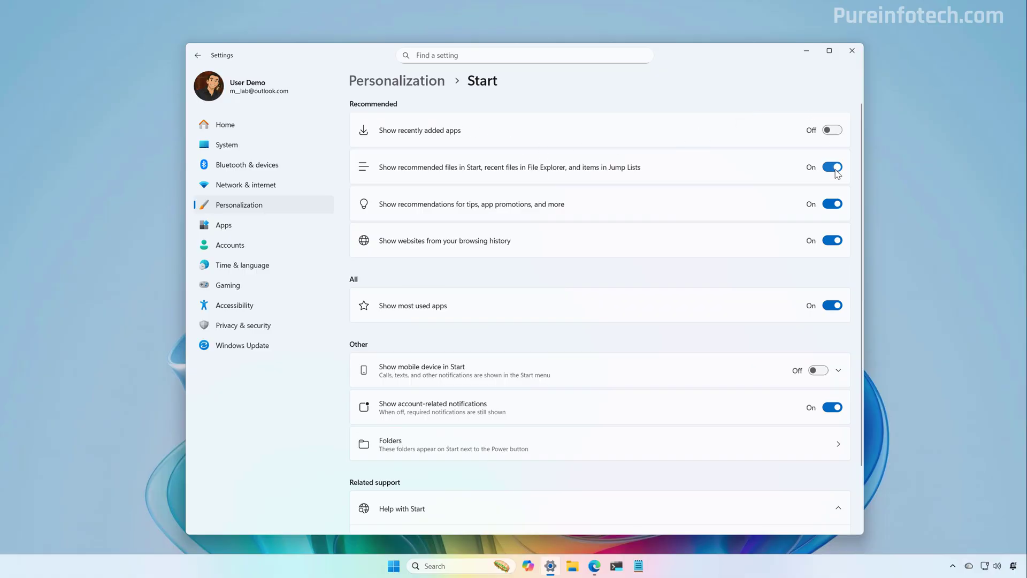
left_click(832, 167)
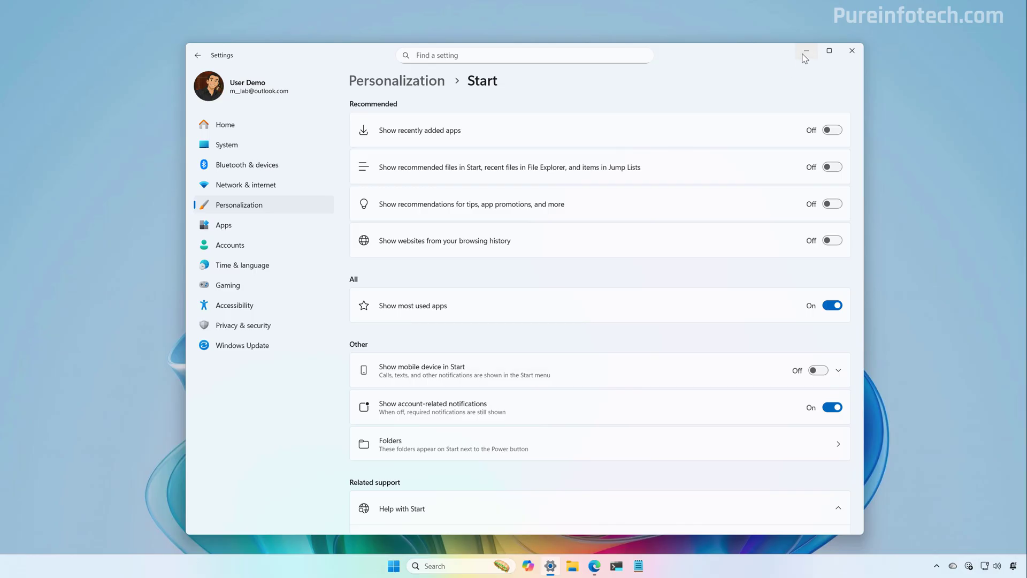
left_click(392, 565)
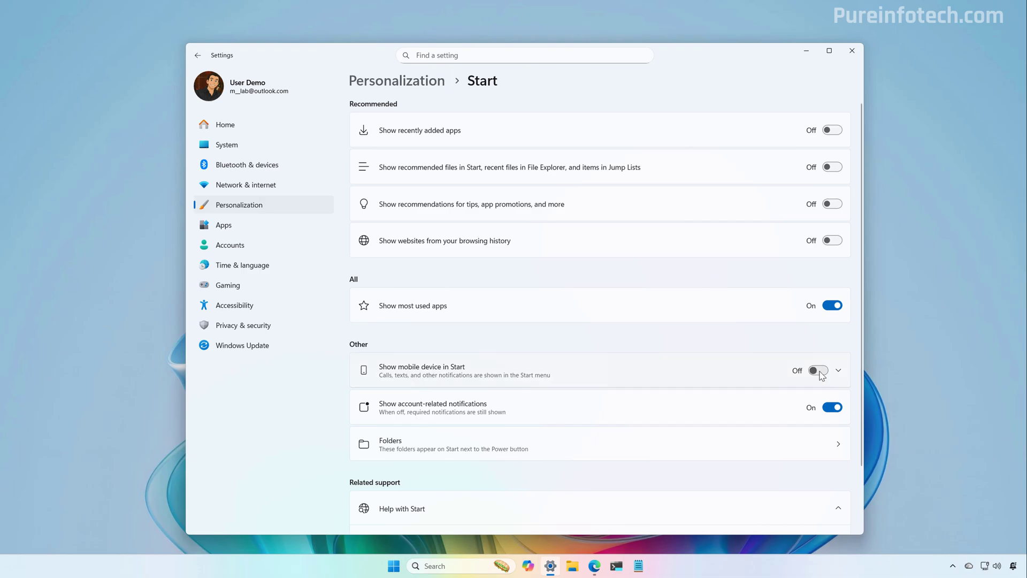
Enable 'Show mobile device in Start' and view the Pixel 10 Pro XL panel beside Start
left_click(817, 370)
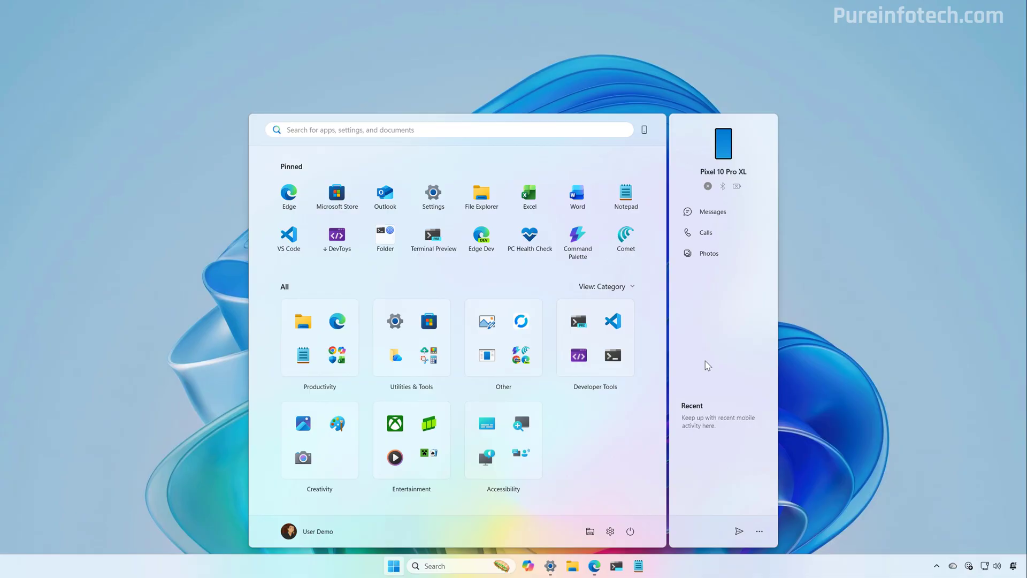
mouse_move(644, 129)
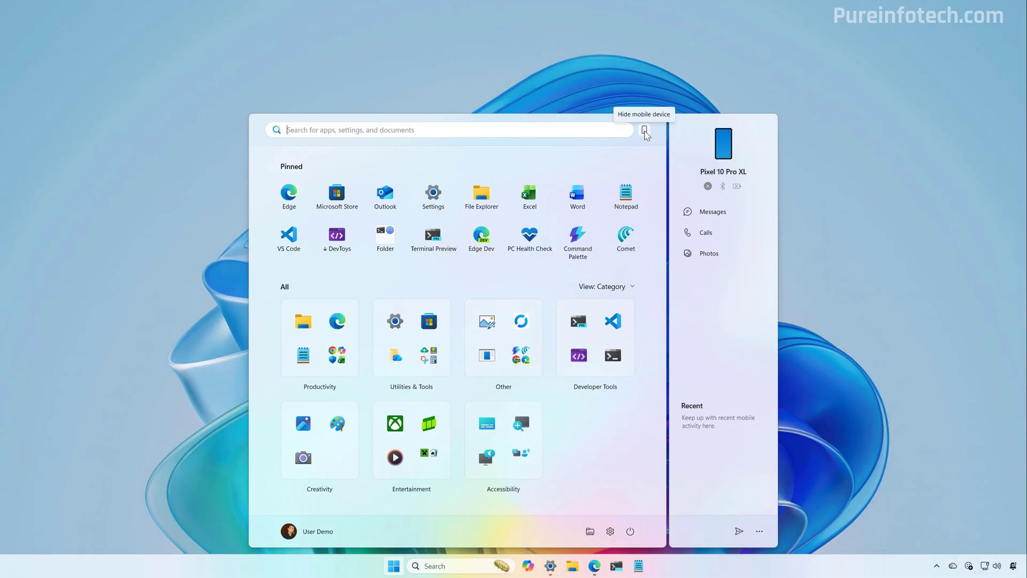
left_click(646, 131)
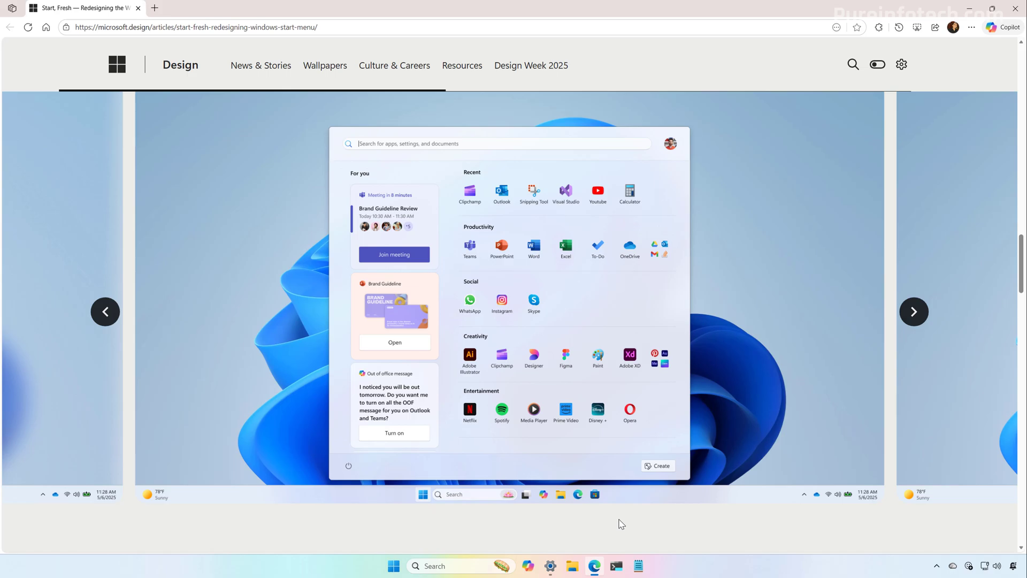
mouse_move(595, 466)
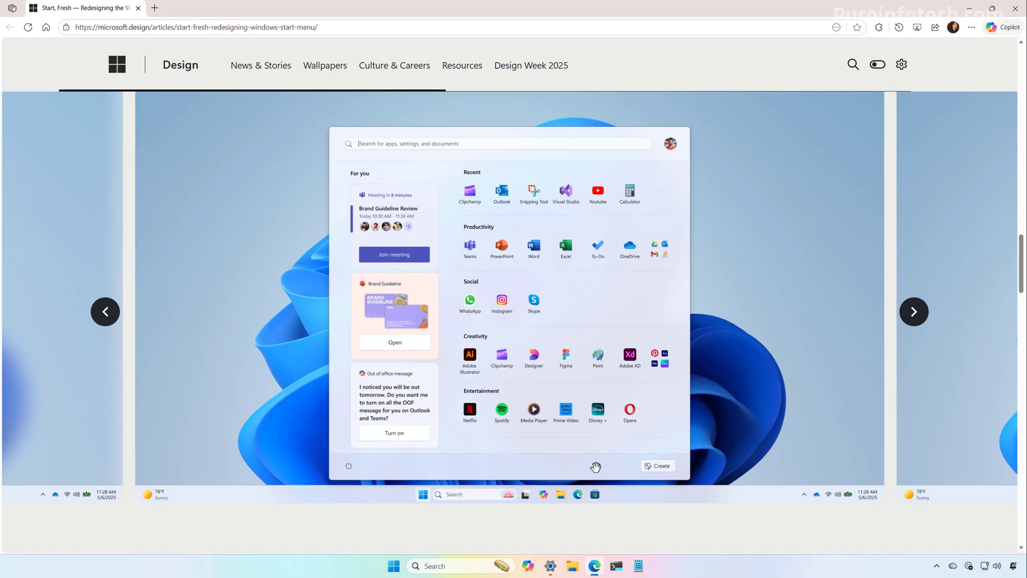
mouse_move(430, 231)
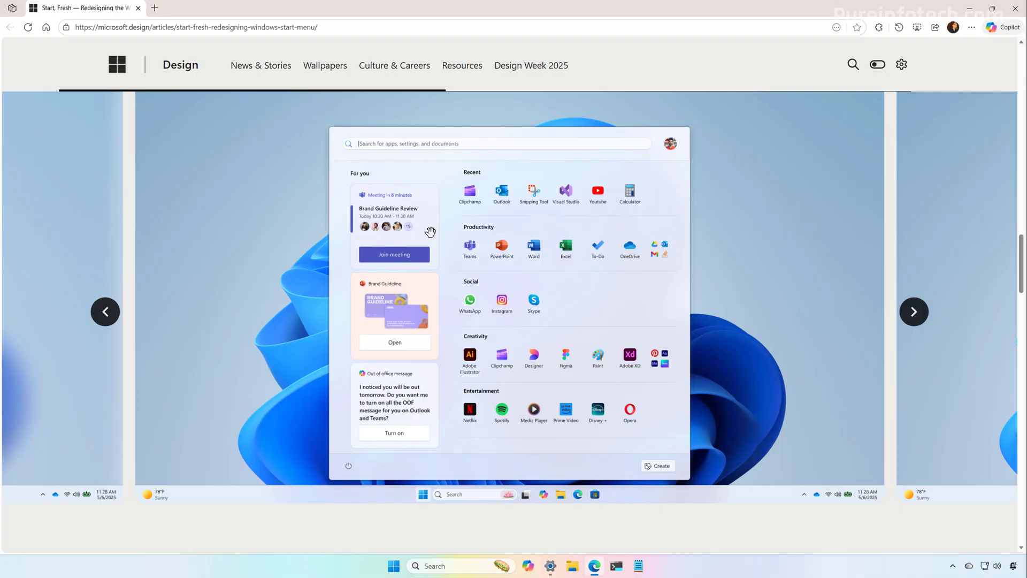
mouse_move(984, 424)
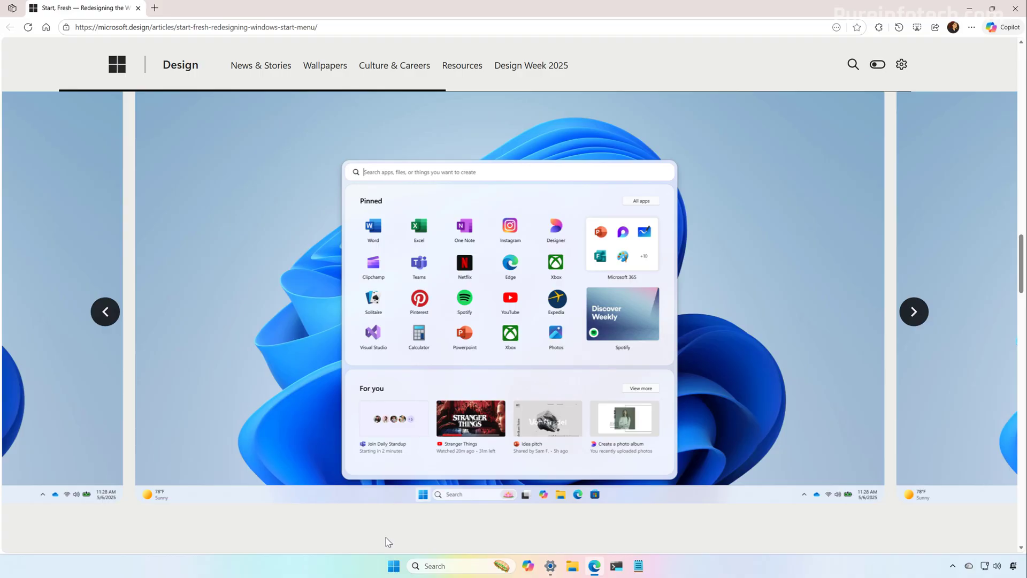
Advance the concept carousel to the next prototype Start menu design
left_click(914, 311)
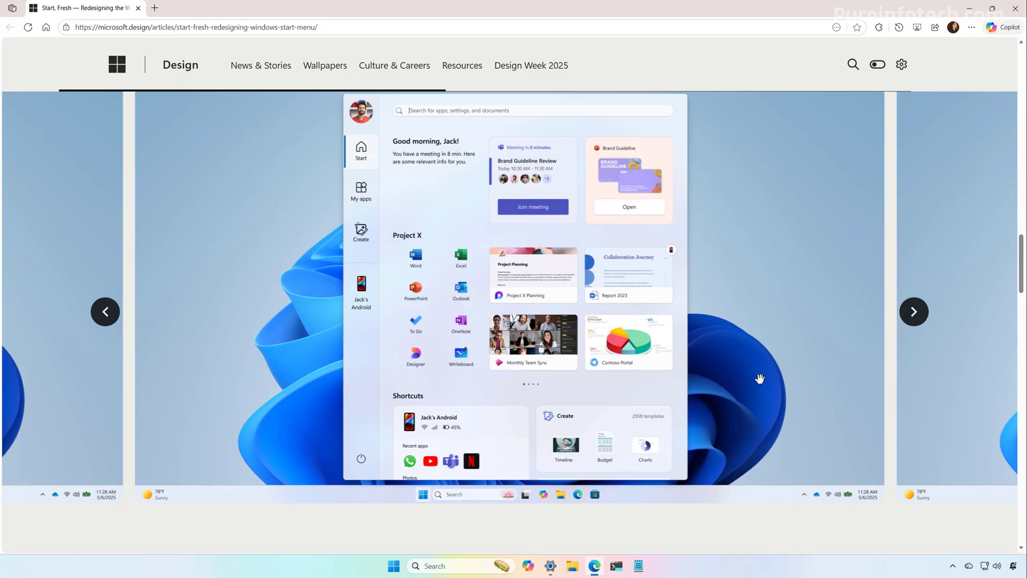
mouse_move(702, 370)
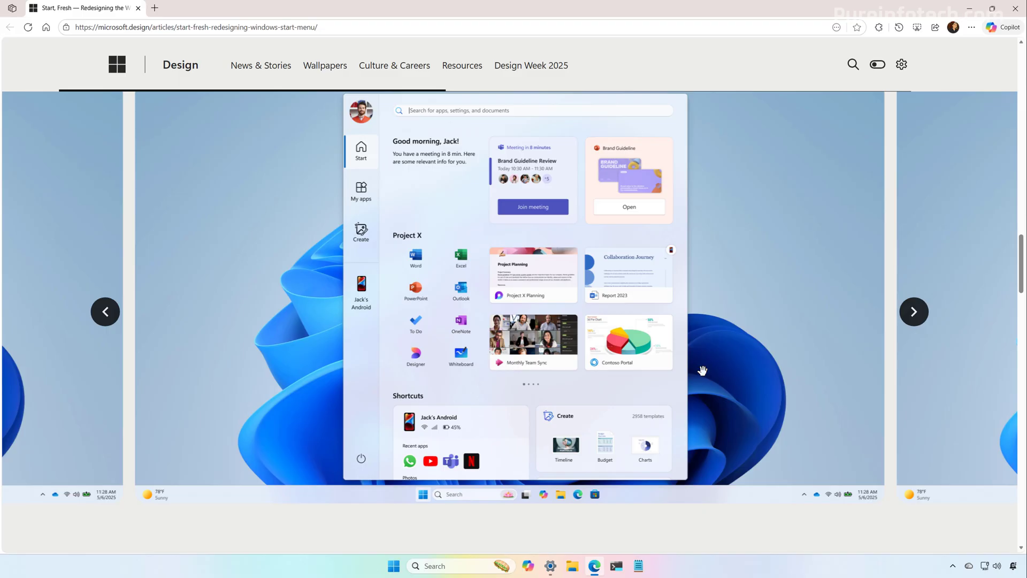
mouse_move(386, 199)
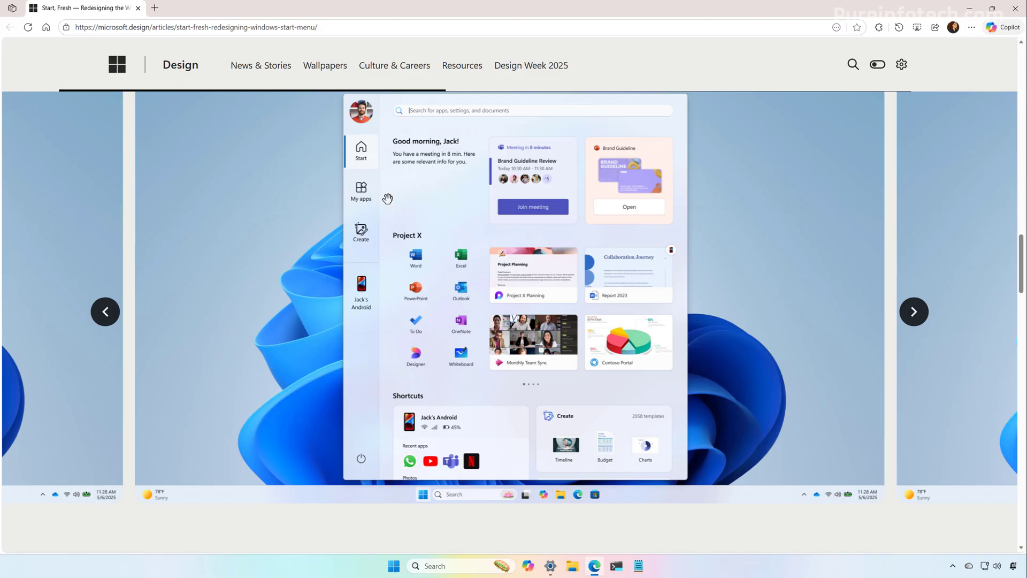
mouse_move(364, 211)
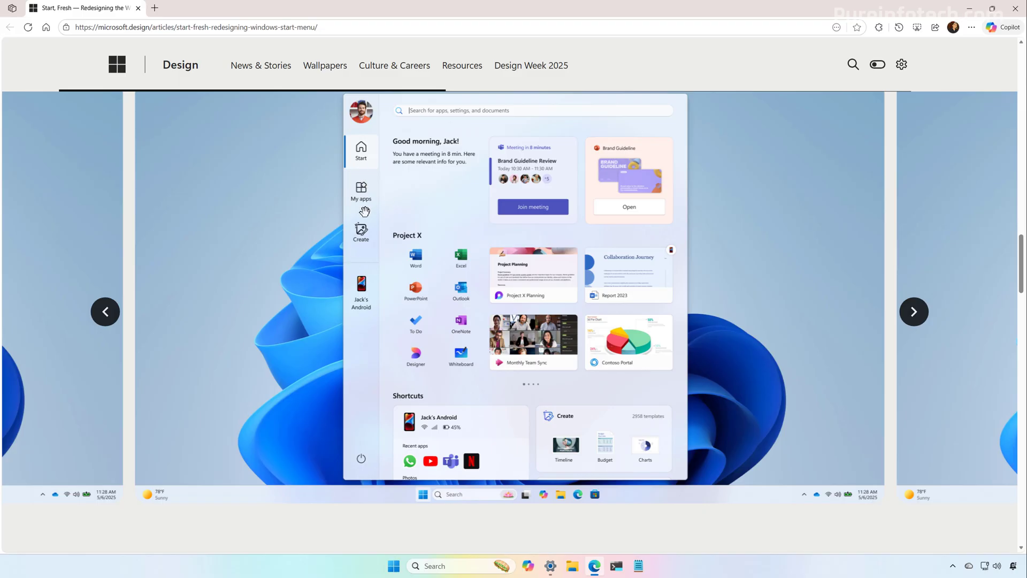
mouse_move(483, 210)
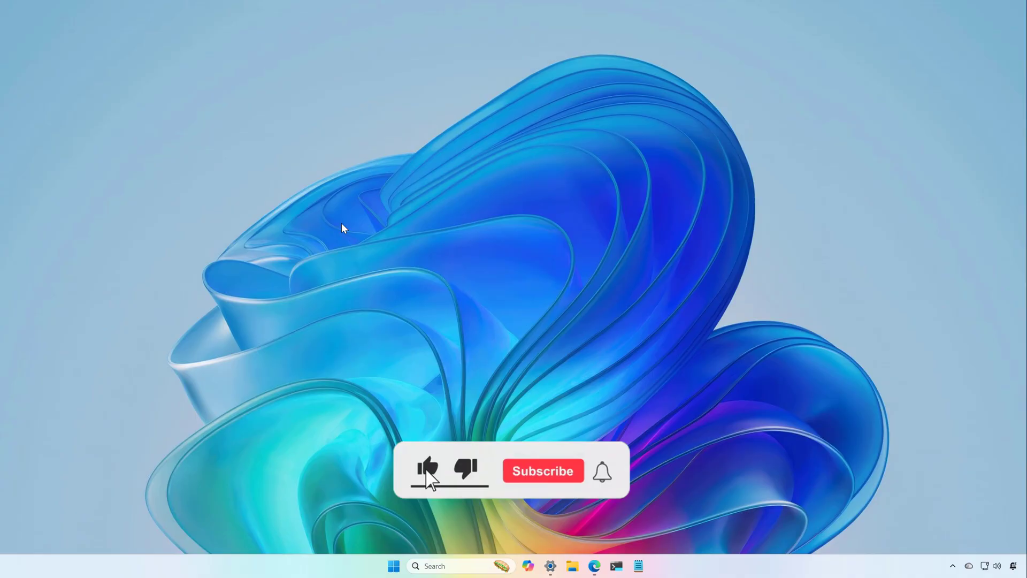
left_click(543, 471)
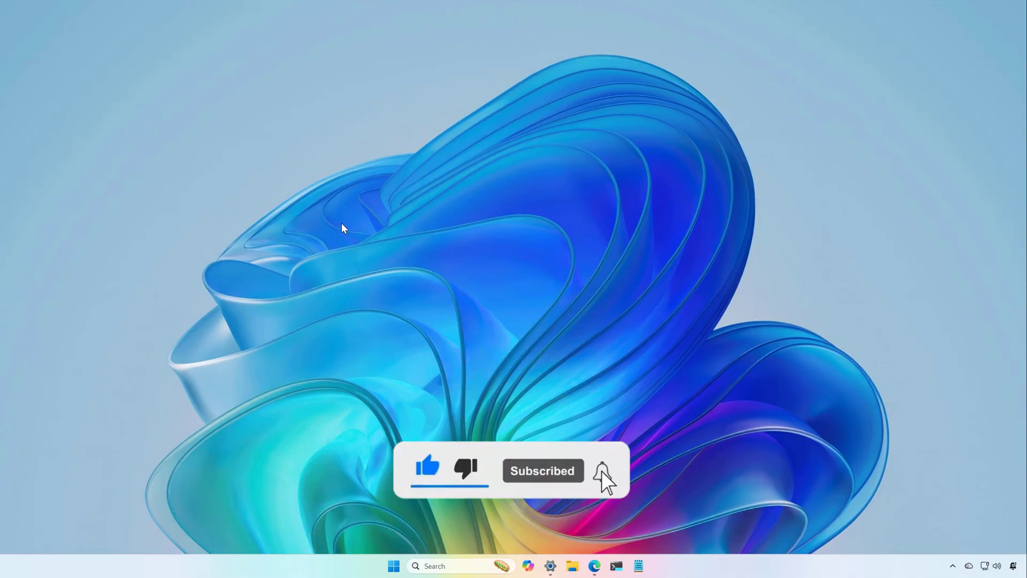
left_click(601, 470)
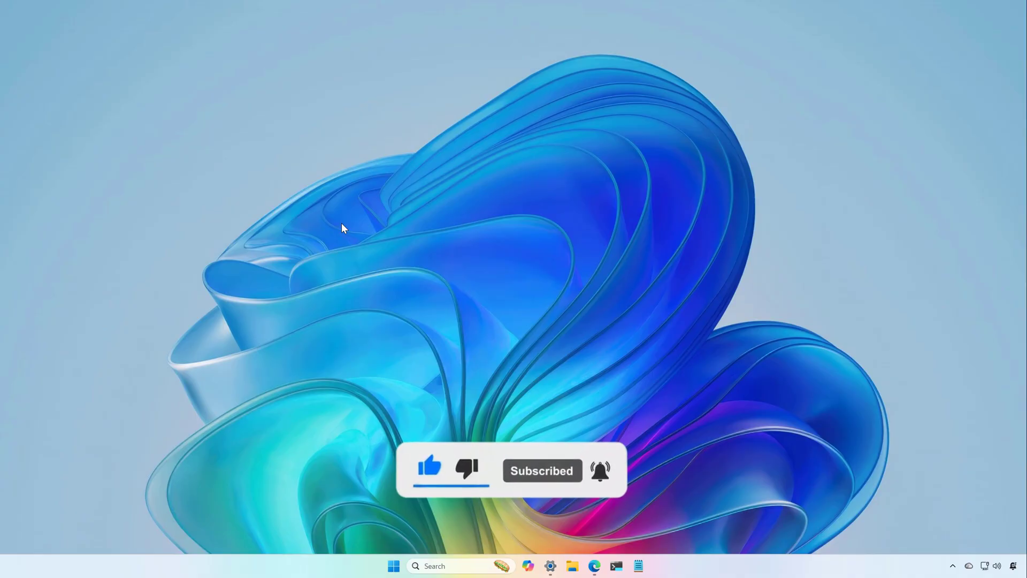